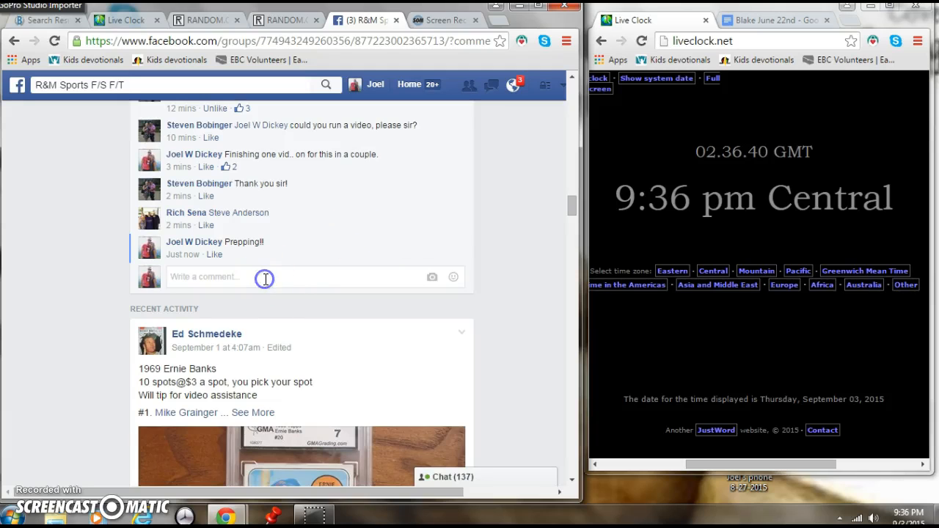
Write 'LIVE!!!' in the group thread's comment box and scroll down to the numbered names post
{"action": "type", "text": "LIVE"}
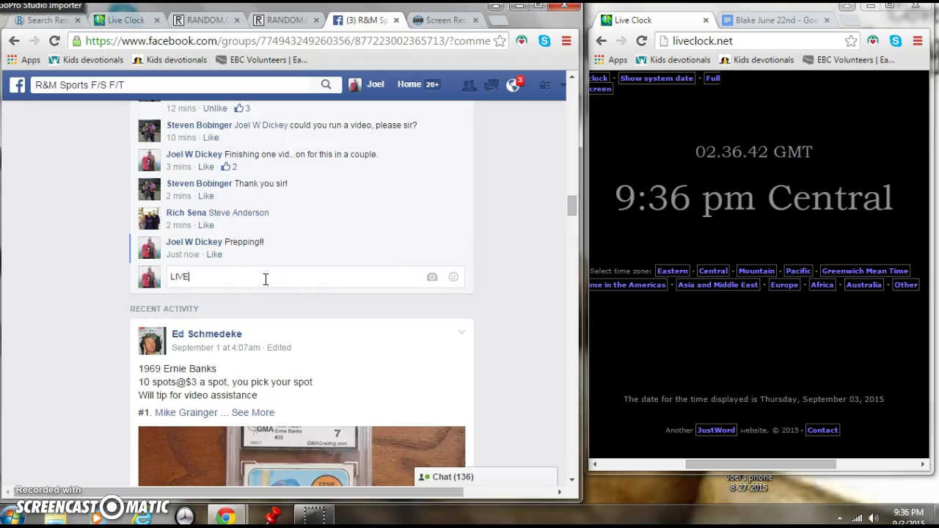
{"action": "type", "text": "!!!"}
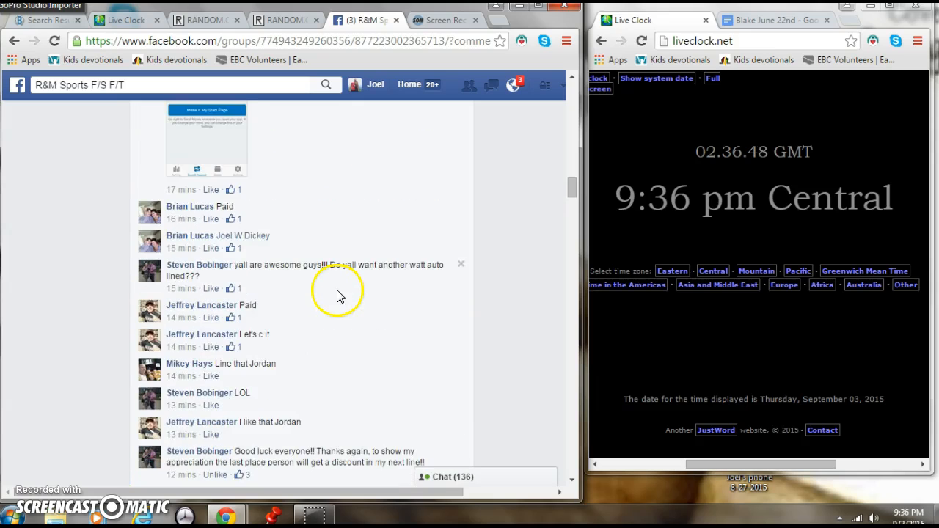
{"action": "scroll", "scroll_direction": "down", "scroll_amount": 3}
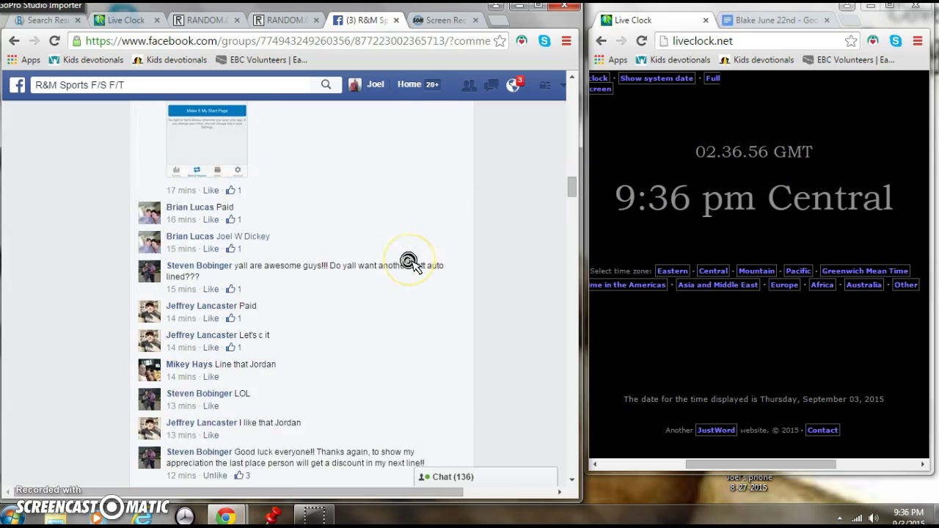
{"action": "scroll", "scroll_direction": "down", "scroll_amount": 3}
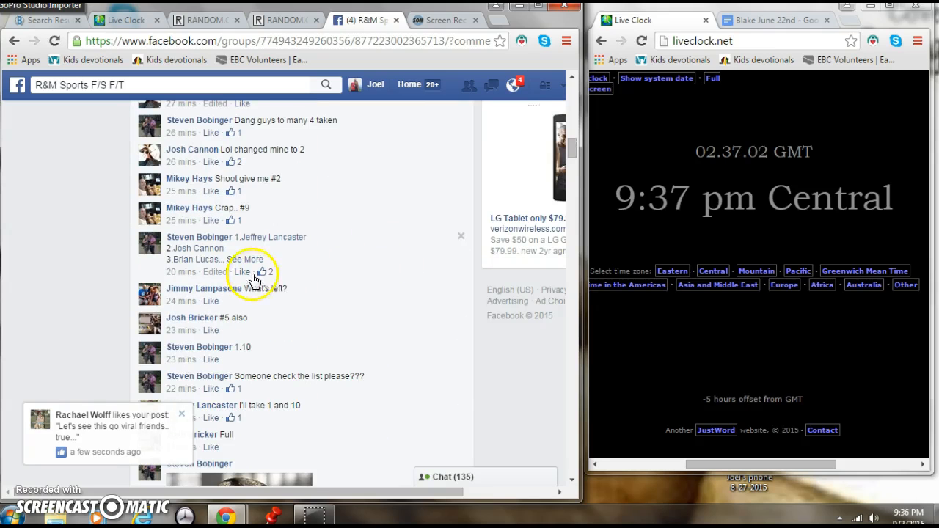
Expand the ten-name numbered list comment and switch to the RANDOM.ORG List Randomizer
{"action": "left_click", "coordinate": [249, 258]}
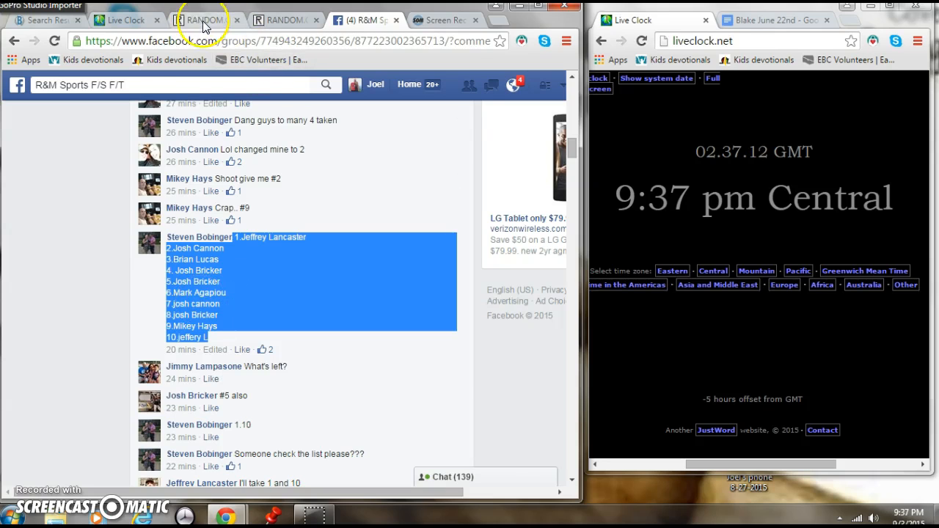
{"action": "left_click", "coordinate": [208, 20]}
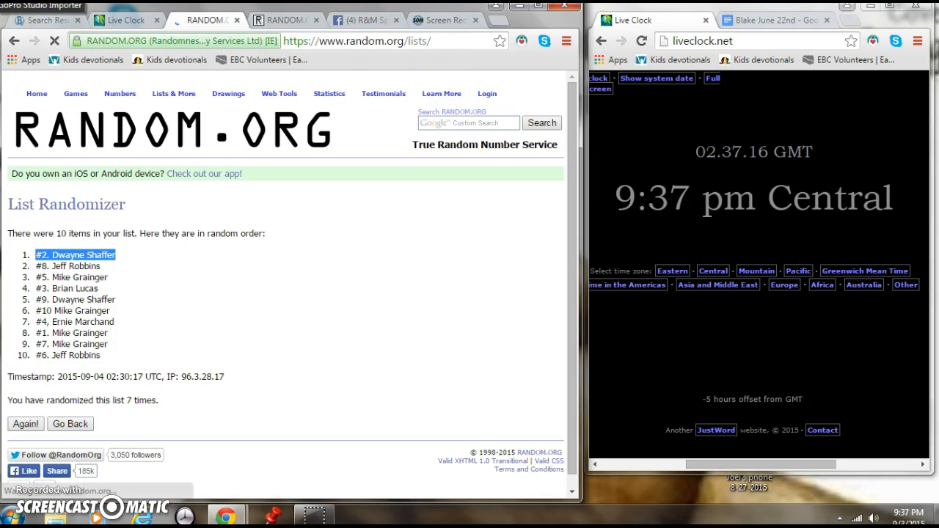
Paste the 10 copied names into the List Randomizer's Part 1 entry box
{"action": "left_click", "coordinate": [297, 20]}
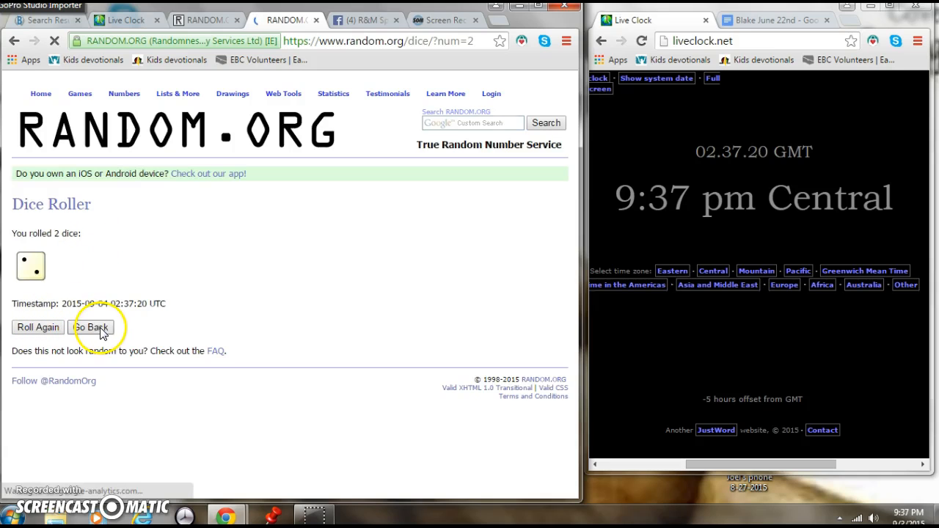
{"action": "left_click", "coordinate": [94, 327]}
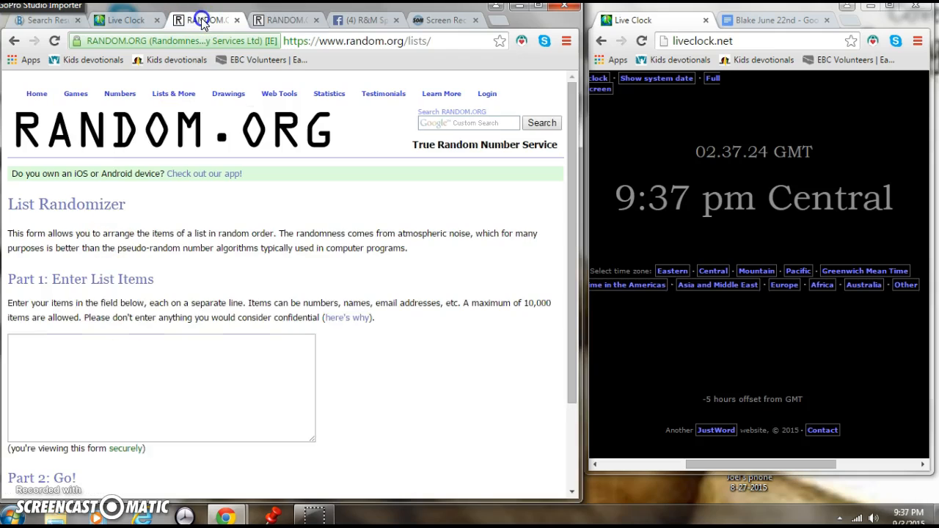
{"action": "right_click", "coordinate": [83, 346]}
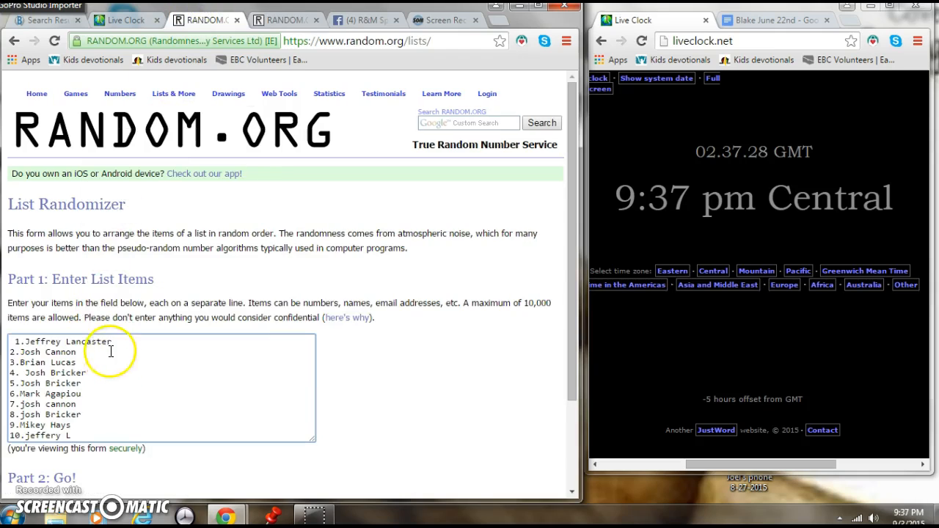
{"action": "mouse_move", "coordinate": [73, 467]}
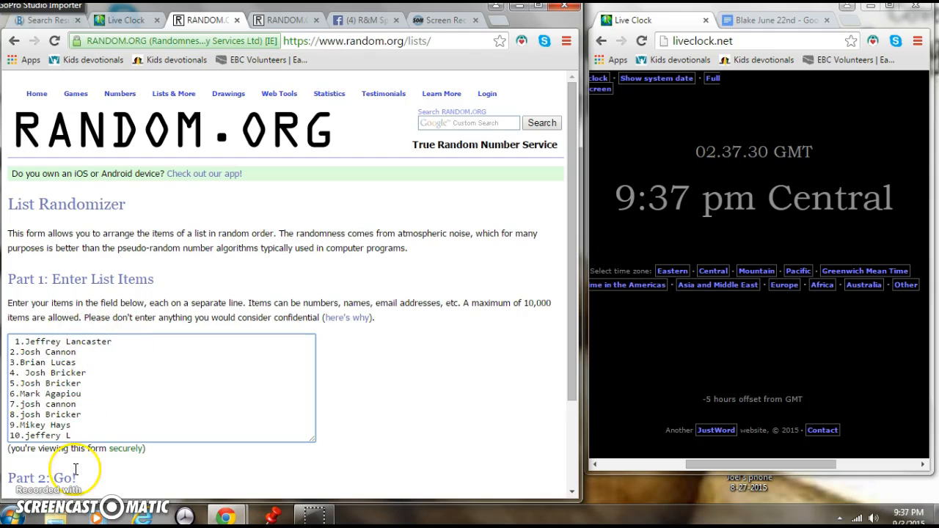
Roll two virtual dice on the Dice Roller, then roll again twice
{"action": "left_click", "coordinate": [294, 20]}
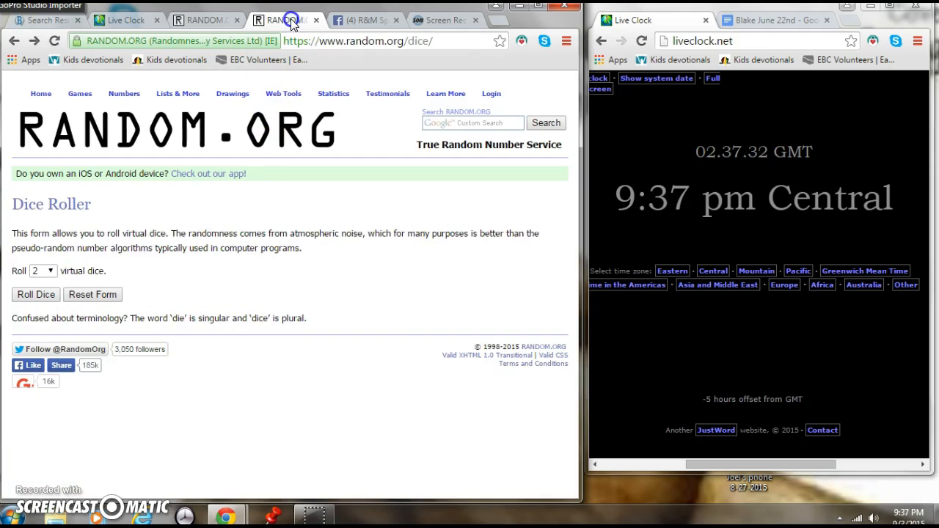
{"action": "left_click", "coordinate": [35, 293]}
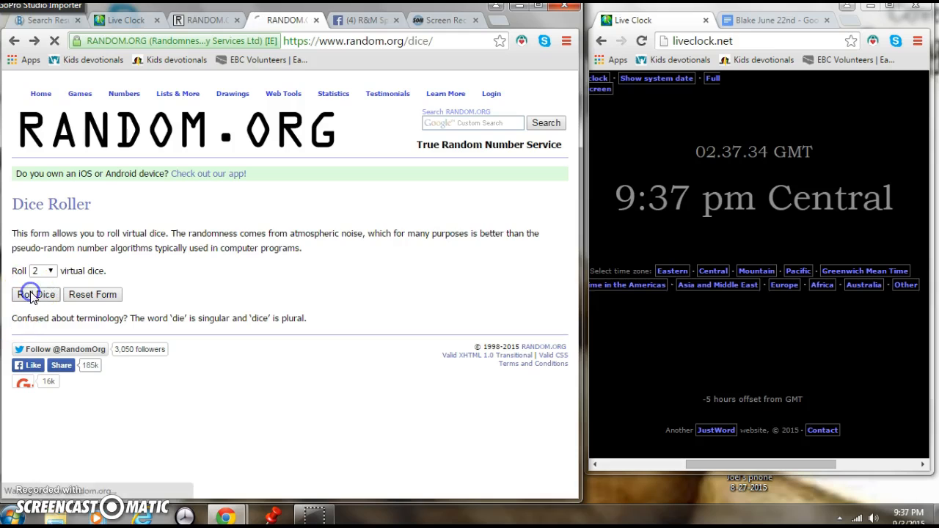
{"action": "left_click", "coordinate": [35, 294]}
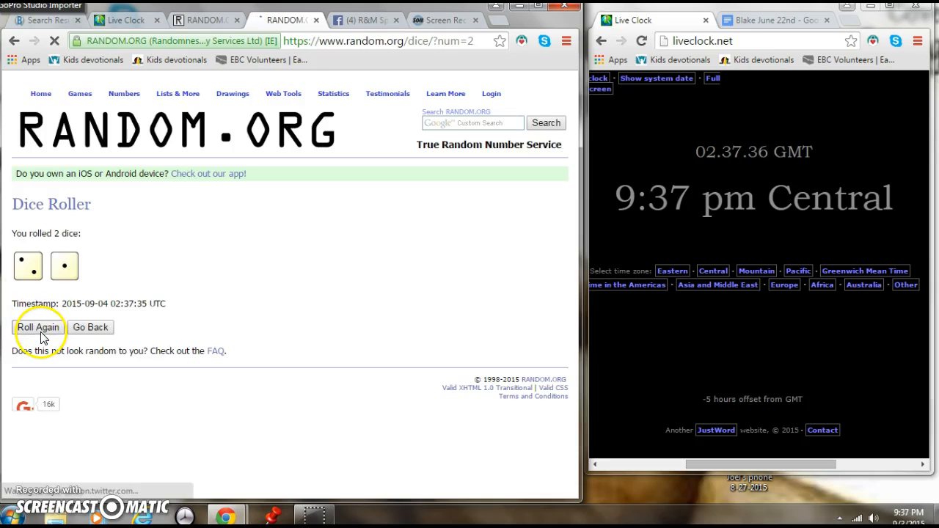
{"action": "left_click", "coordinate": [38, 328]}
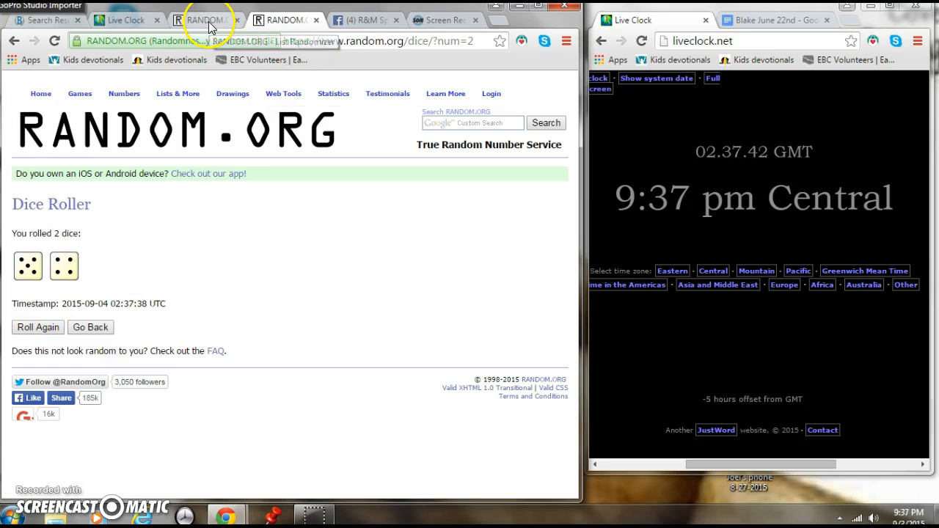
Reshuffle the 10 names with Again! until the list has been randomized 8 times
{"action": "left_click", "coordinate": [213, 21]}
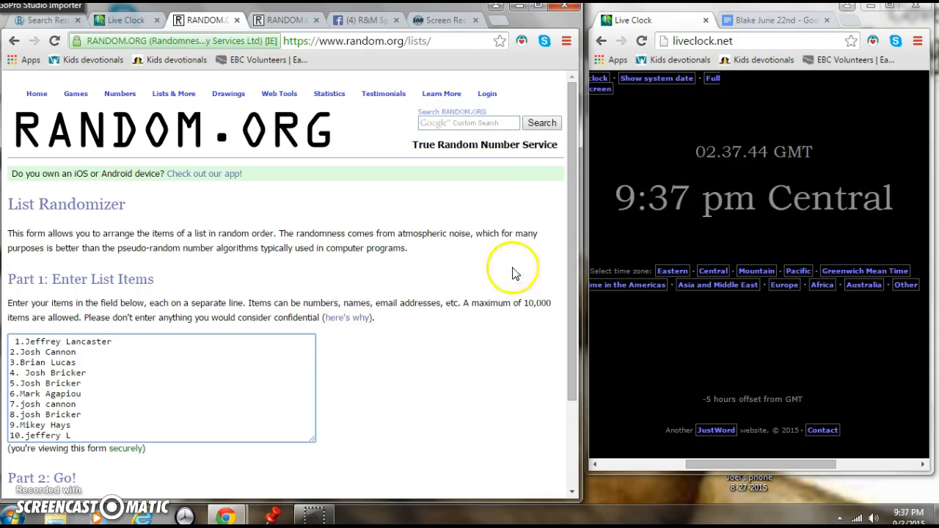
{"action": "scroll", "scroll_direction": "down", "scroll_amount": 3}
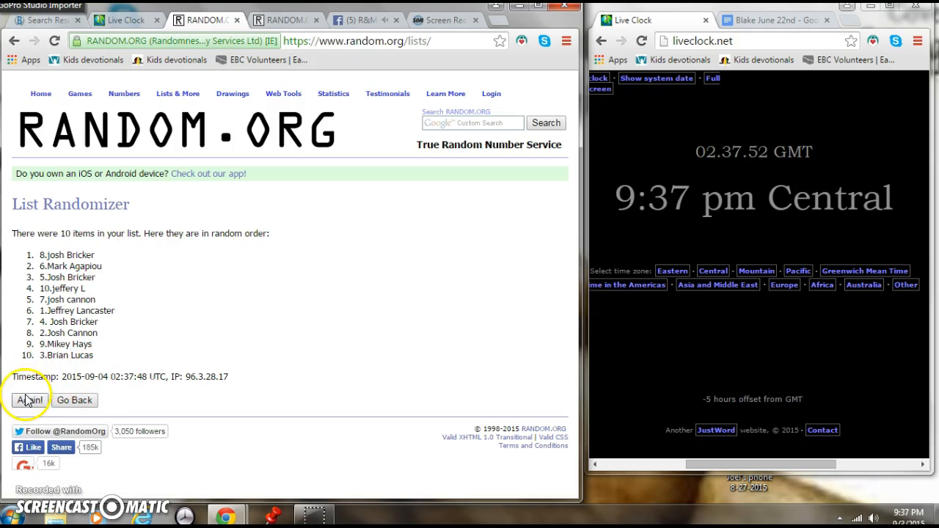
{"action": "left_click", "coordinate": [29, 400]}
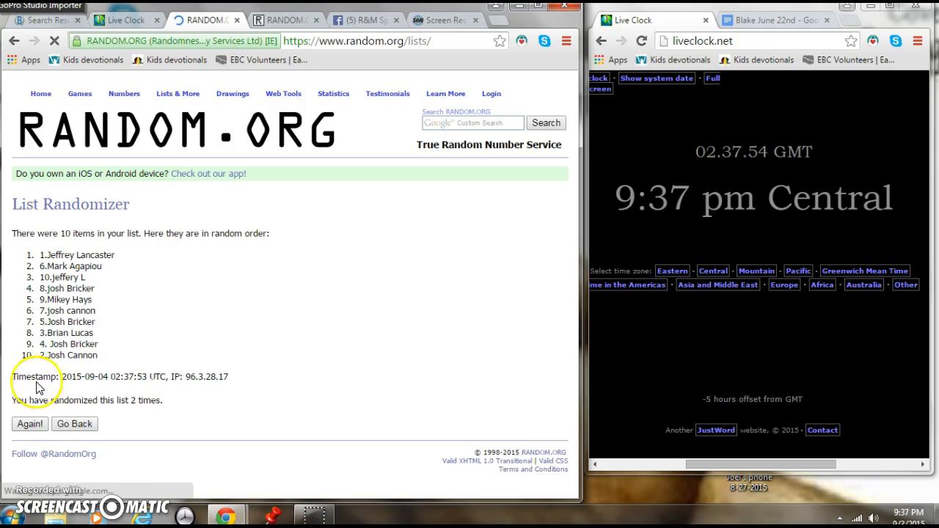
{"action": "left_click", "coordinate": [29, 425]}
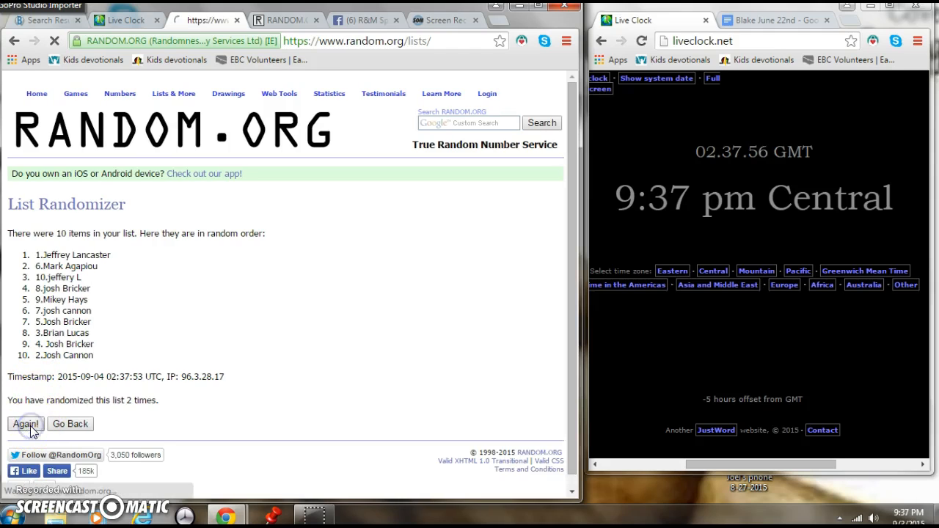
{"action": "left_click", "coordinate": [25, 425]}
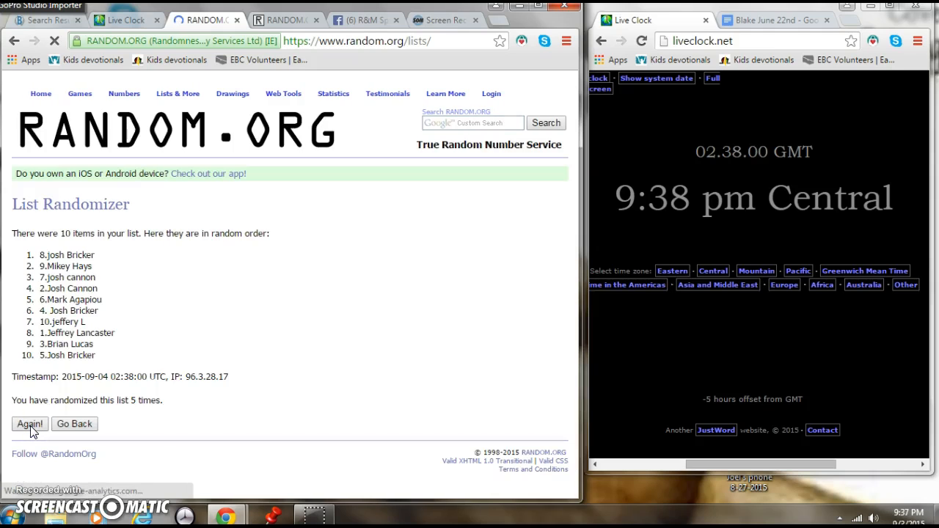
{"action": "left_click", "coordinate": [29, 424]}
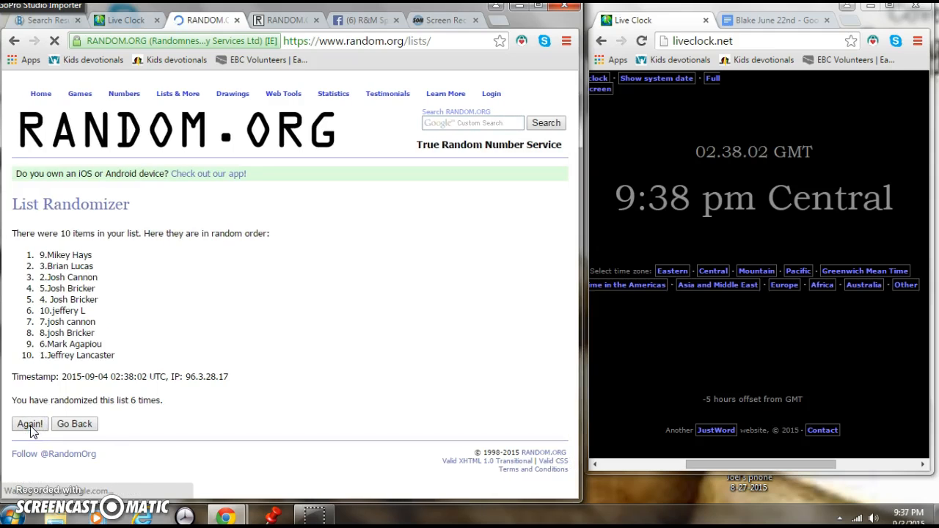
{"action": "left_click", "coordinate": [29, 424]}
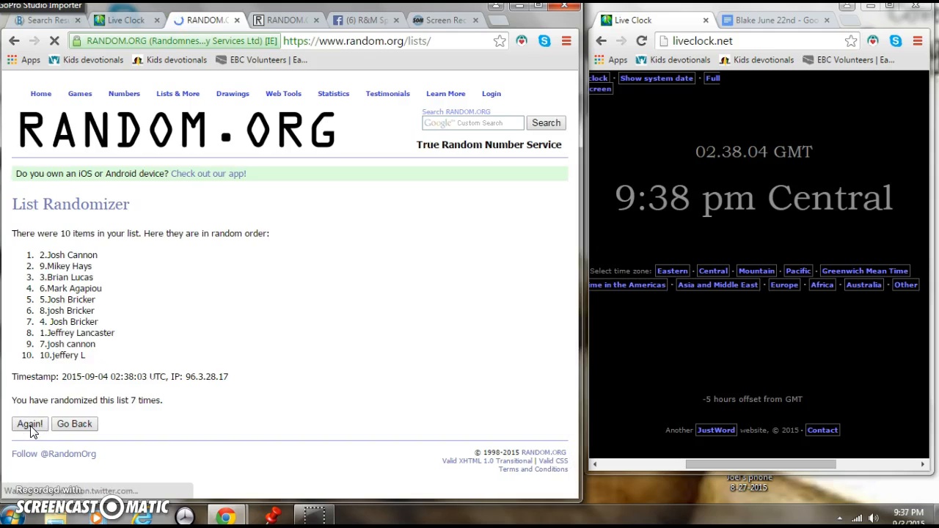
{"action": "left_click", "coordinate": [30, 425]}
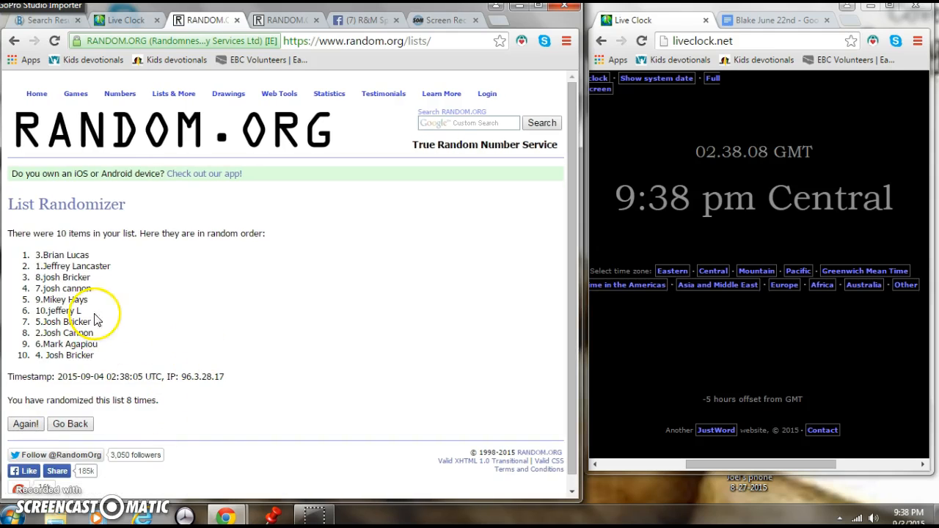
{"action": "mouse_move", "coordinate": [690, 174]}
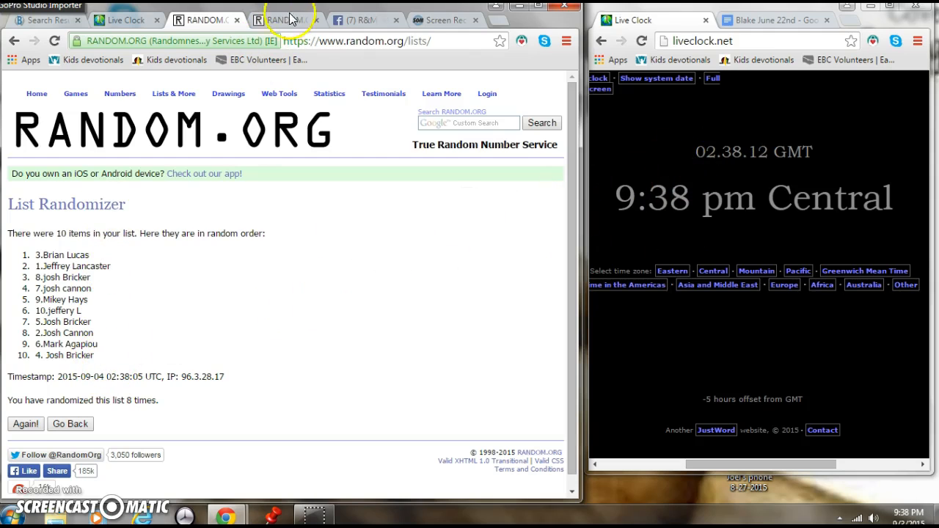
{"action": "left_click", "coordinate": [297, 20]}
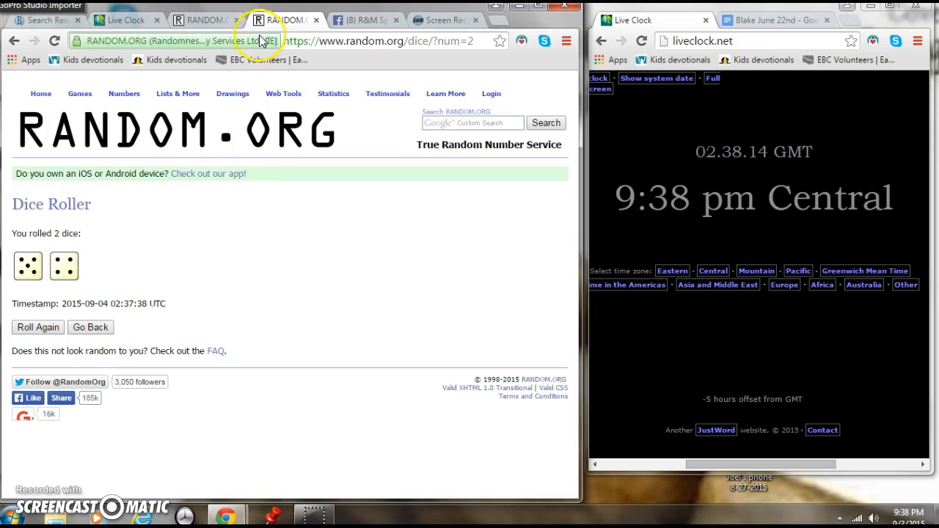
{"action": "left_click", "coordinate": [286, 21]}
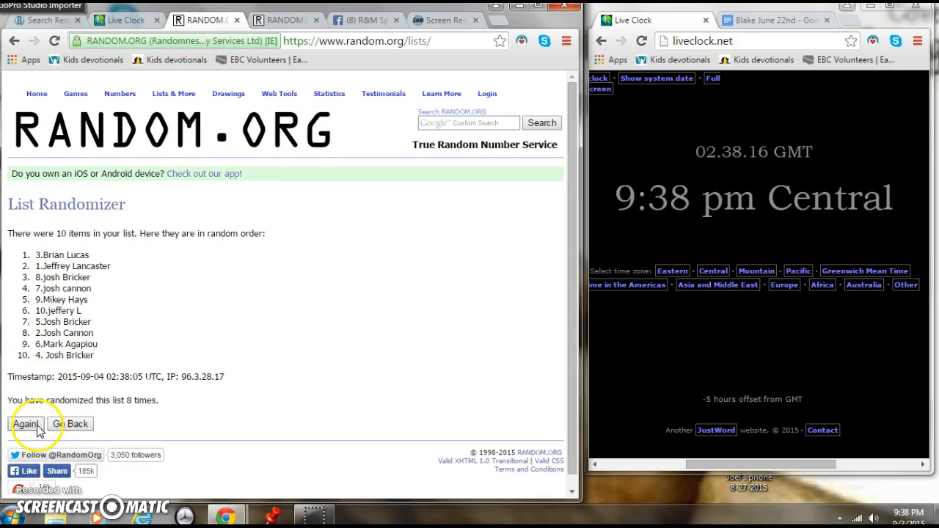
{"action": "left_click", "coordinate": [26, 423]}
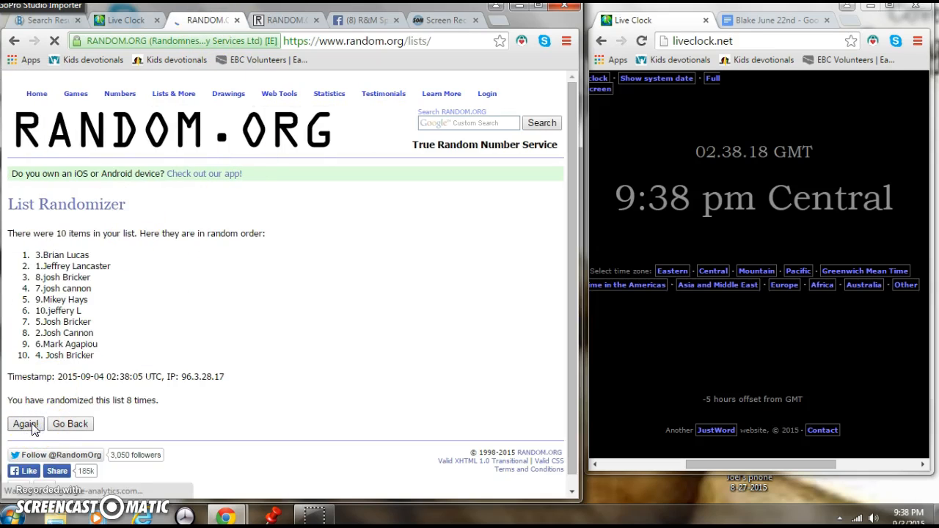
{"action": "left_click", "coordinate": [25, 424]}
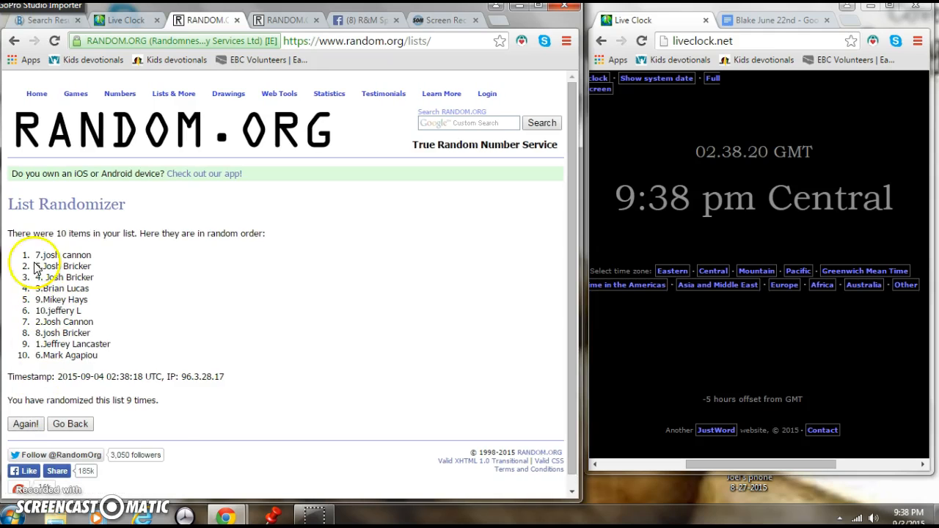
{"action": "double_click", "coordinate": [62, 255]}
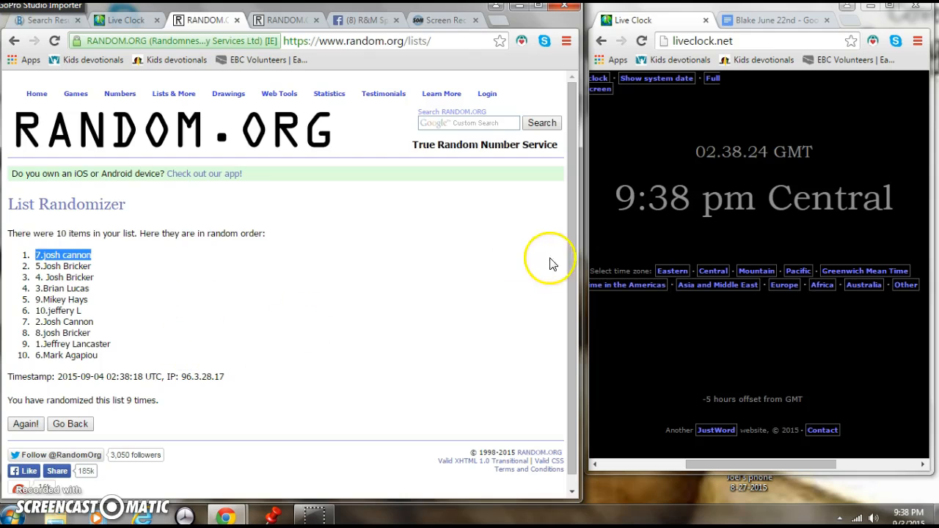
{"action": "left_click", "coordinate": [286, 21]}
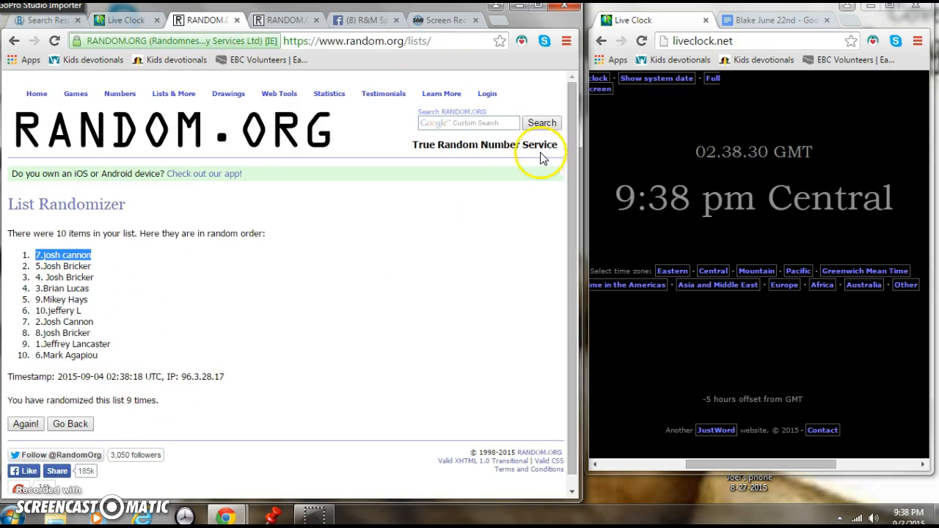
Return to the Facebook group thread and start the 'DONE!' comment
{"action": "left_click", "coordinate": [370, 20]}
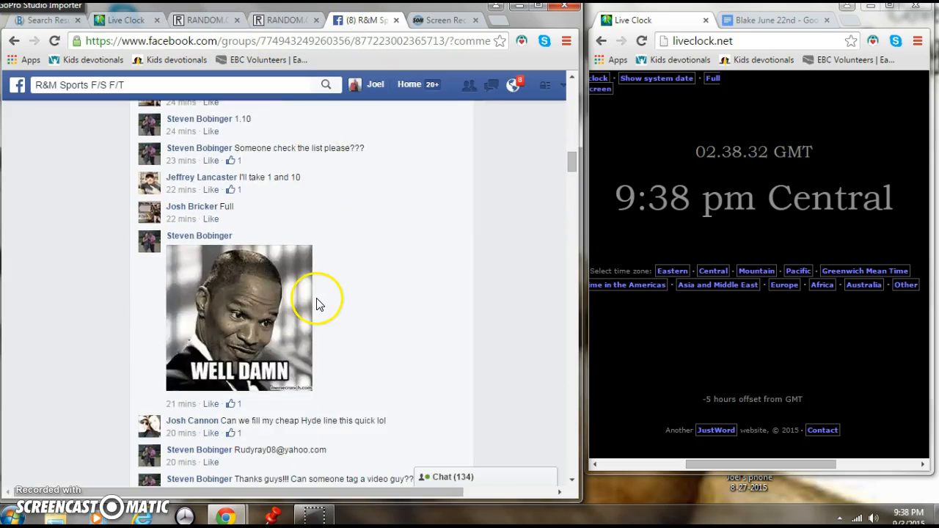
{"action": "scroll", "scroll_direction": "down", "scroll_amount": 3}
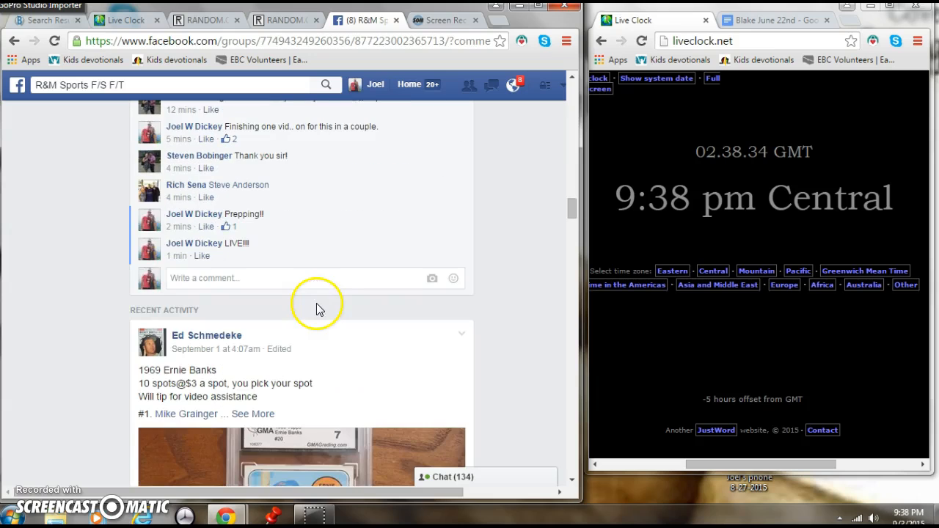
{"action": "type", "text": "D"}
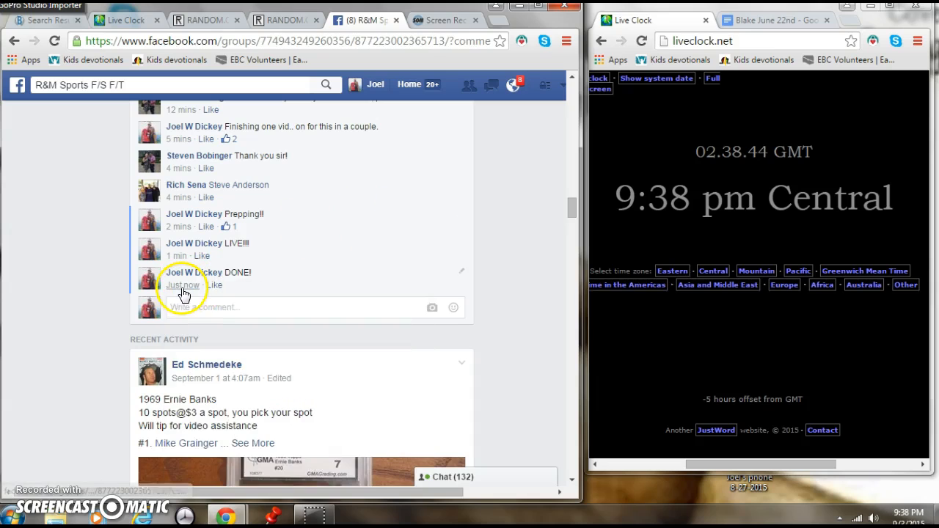
{"action": "mouse_move", "coordinate": [184, 285]}
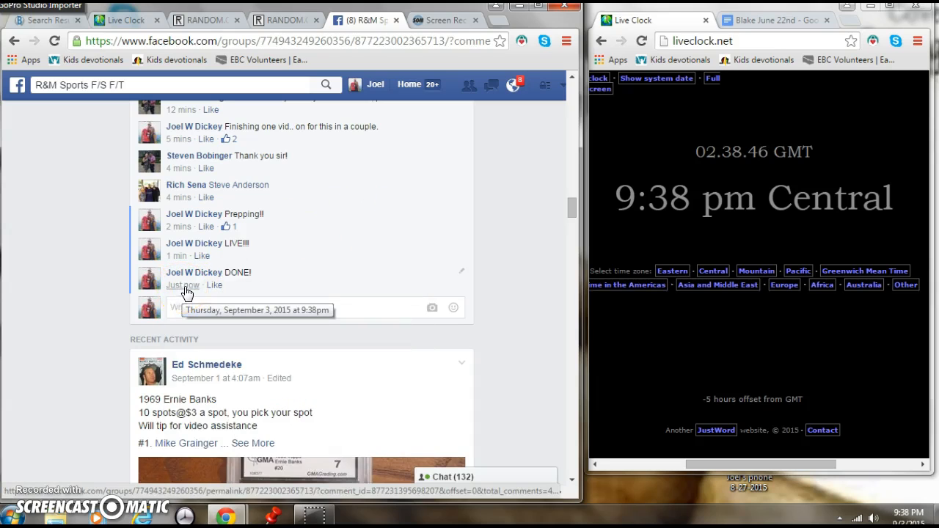